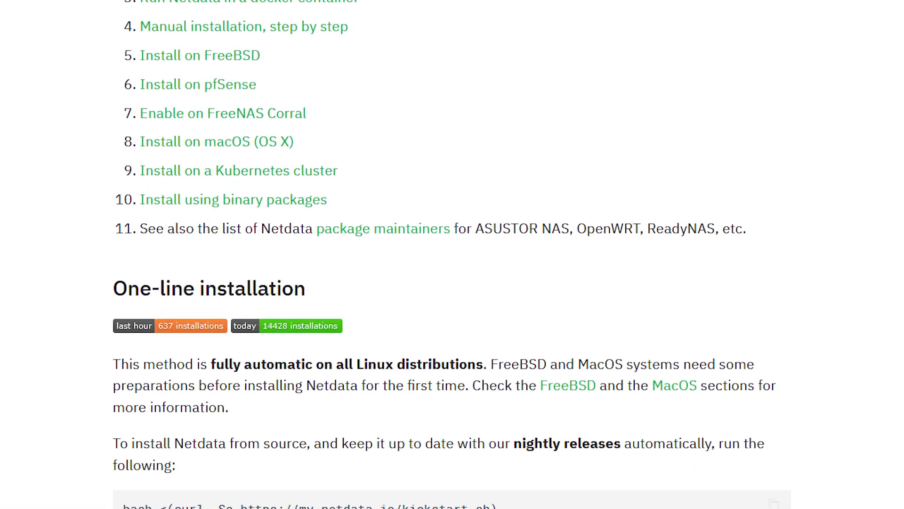
- Reach the One Line Installation section on netdata.cloud and copy the installation command
scroll("down", 3)
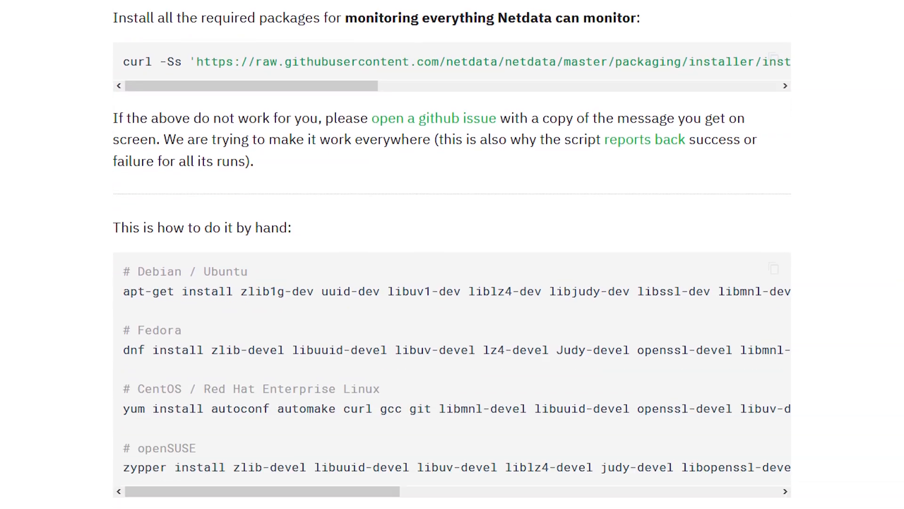
scroll("down", 3)
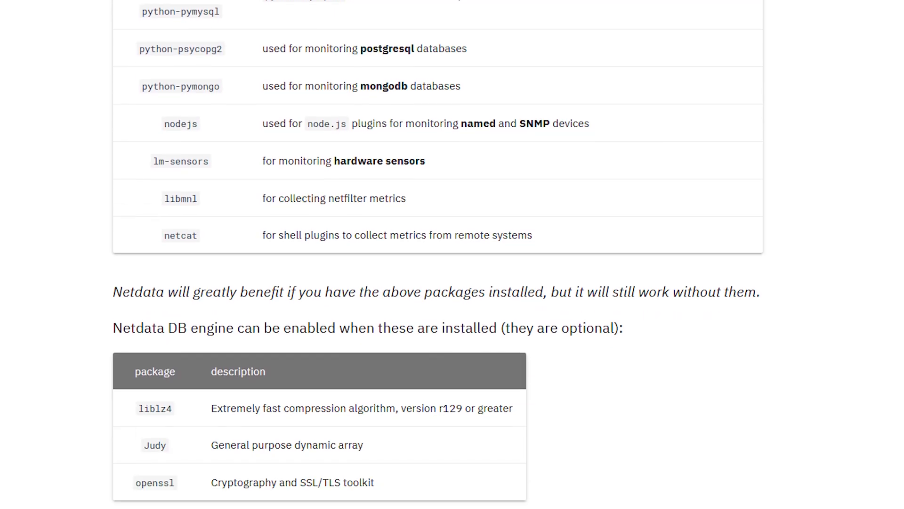
scroll("down", 3)
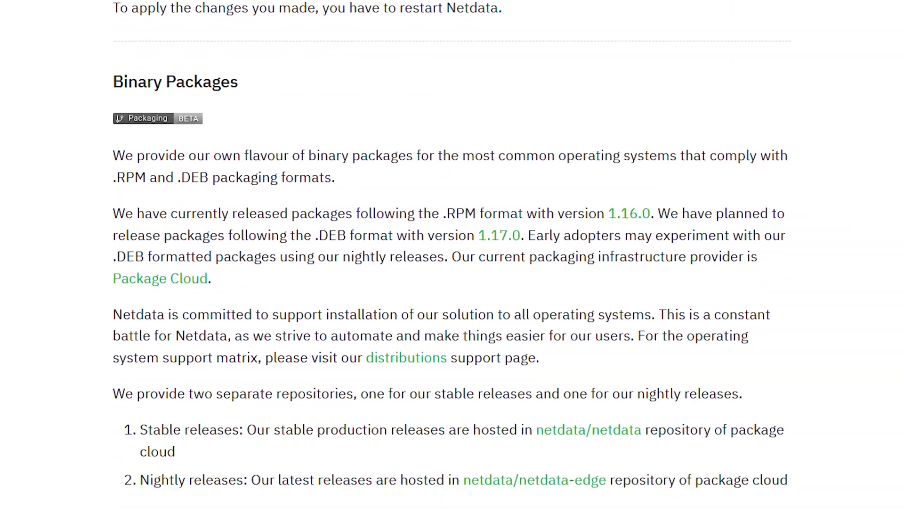
scroll("down", 3)
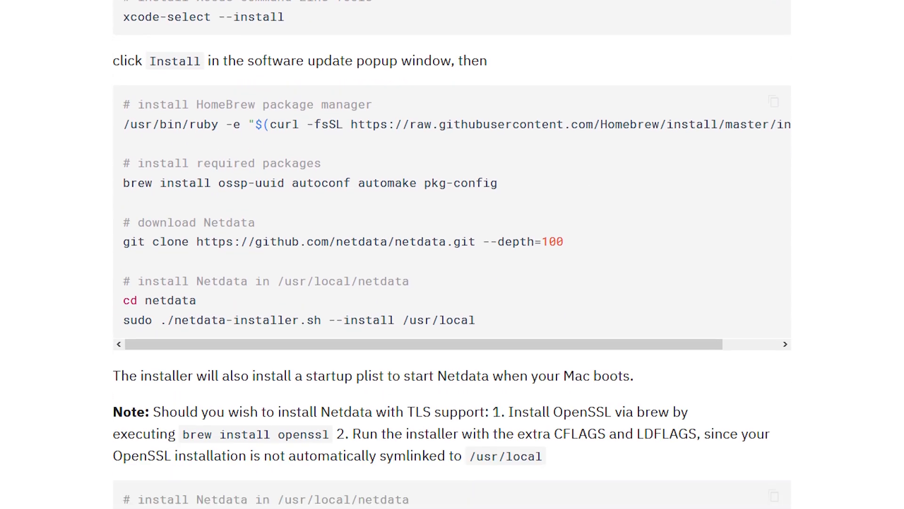
scroll("down", 3)
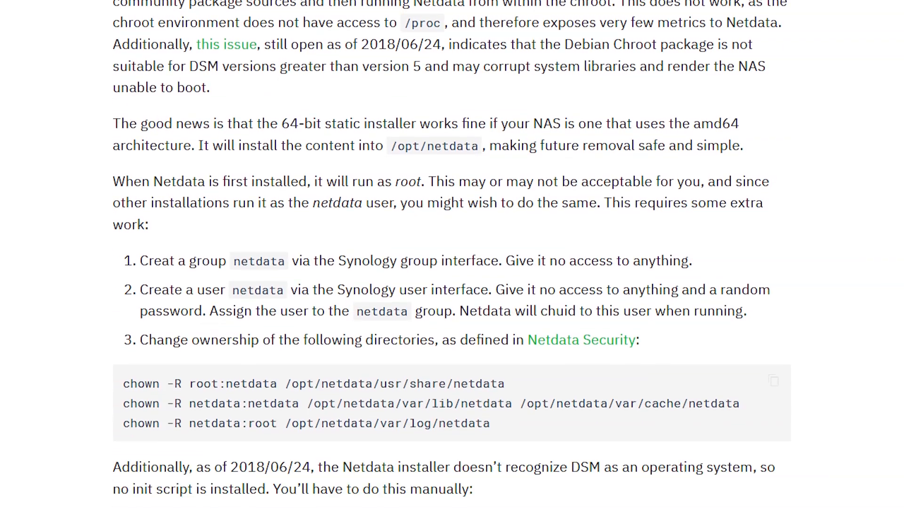
scroll("down", 3)
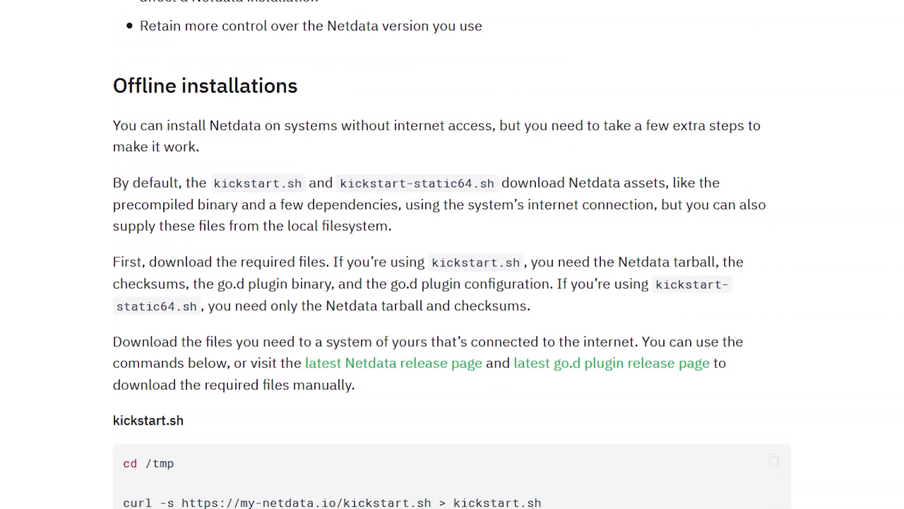
scroll("down", 3)
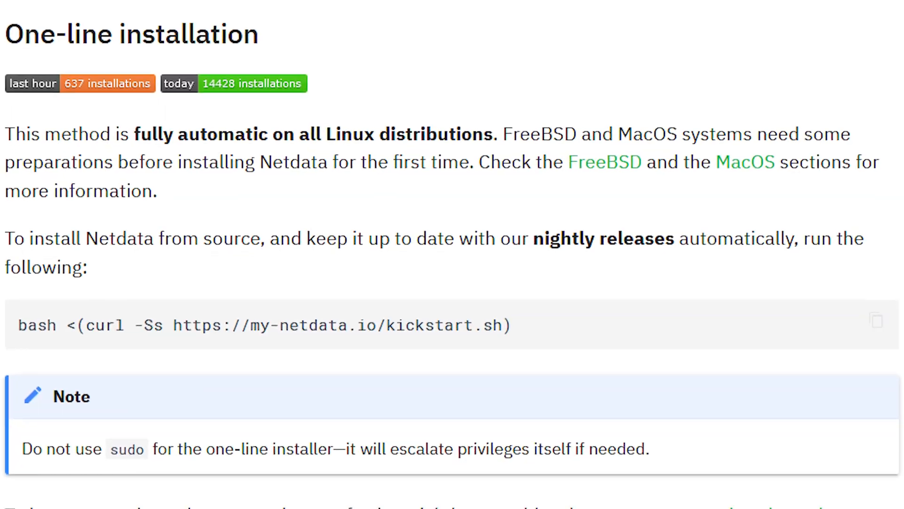
scroll("down", 3)
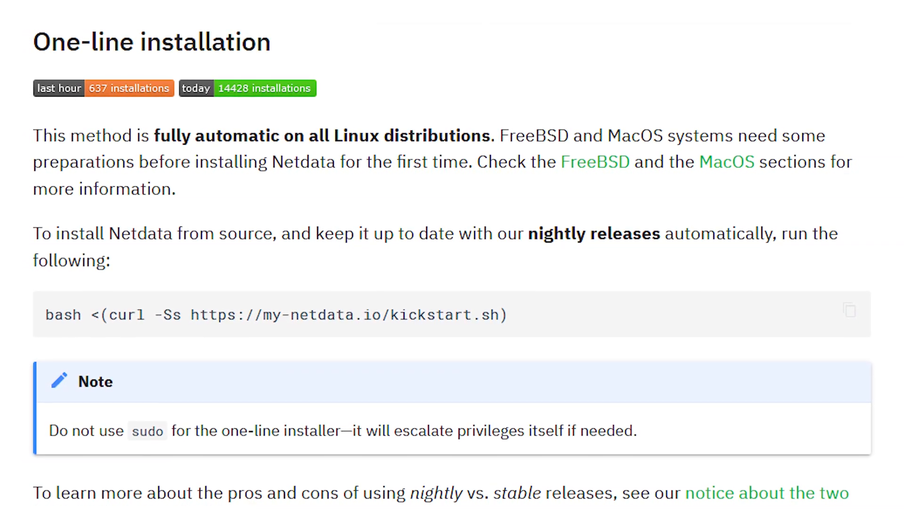
scroll("up", 3)
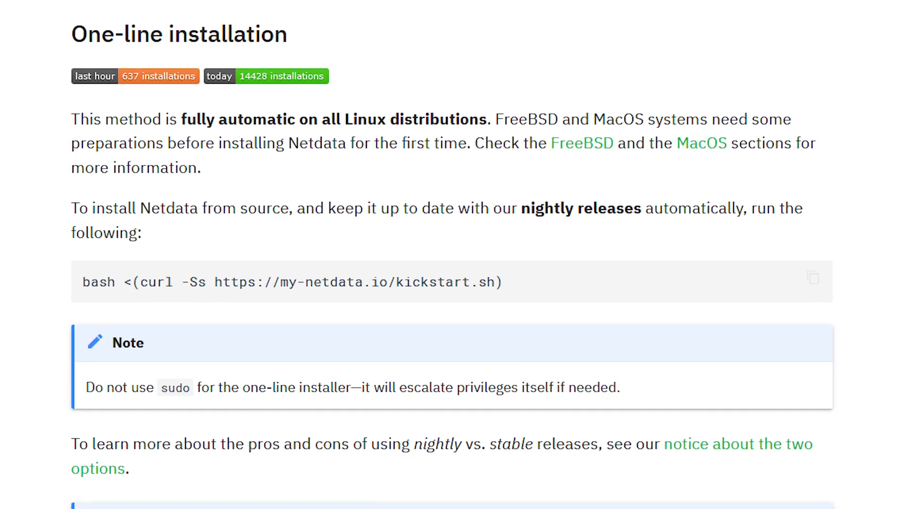
scroll("down", 3)
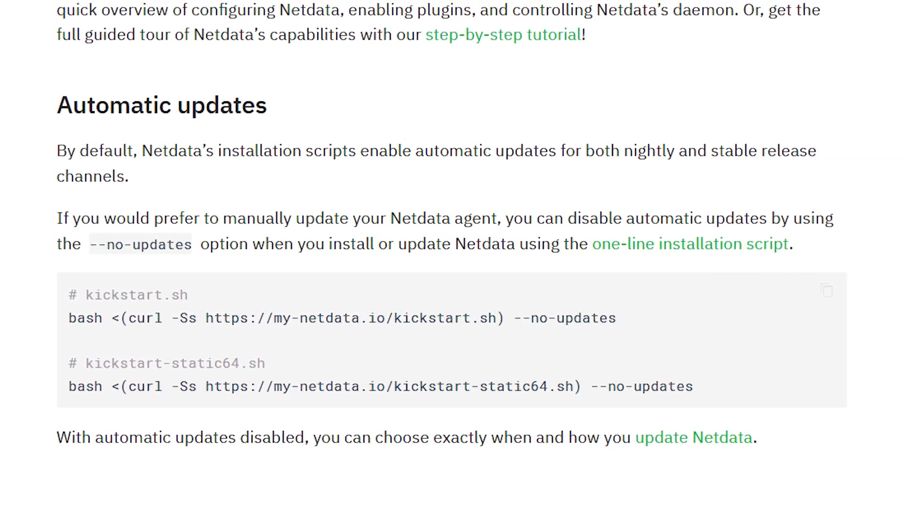
scroll("down", 3)
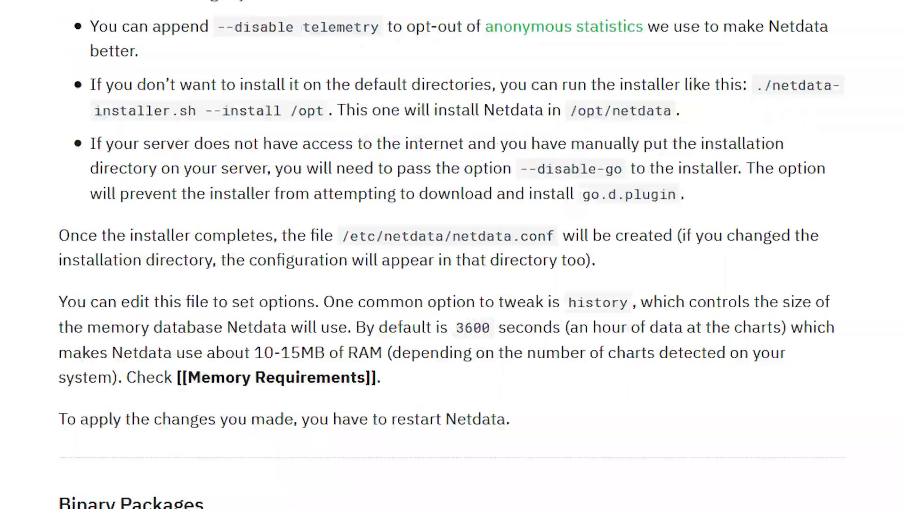
scroll("down", 3)
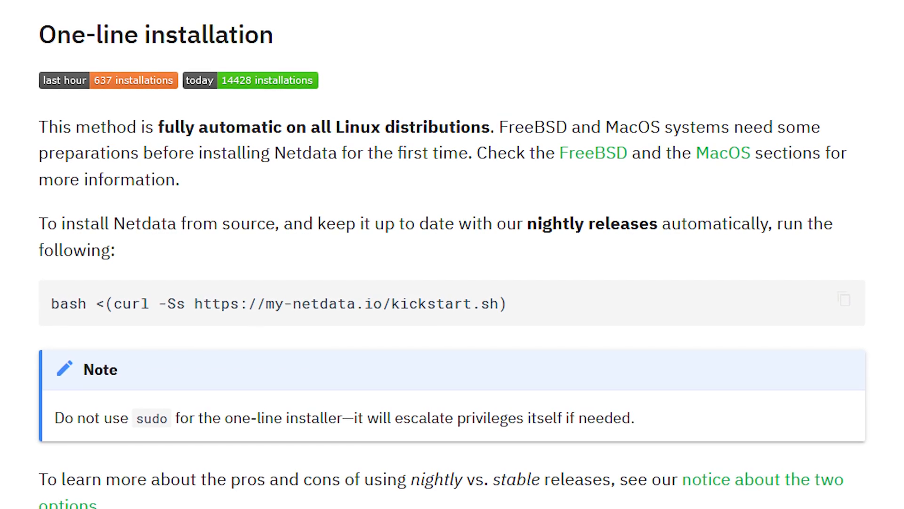
scroll("down", 3)
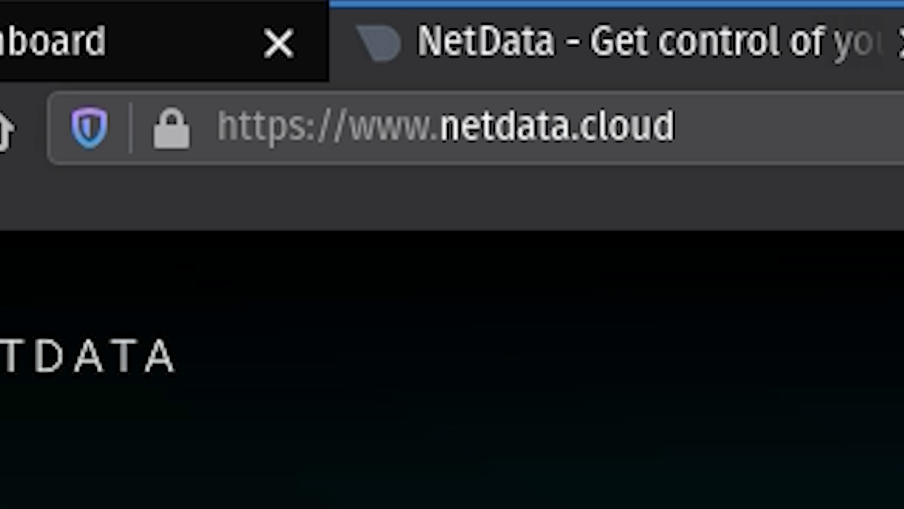
scroll("down", 3)
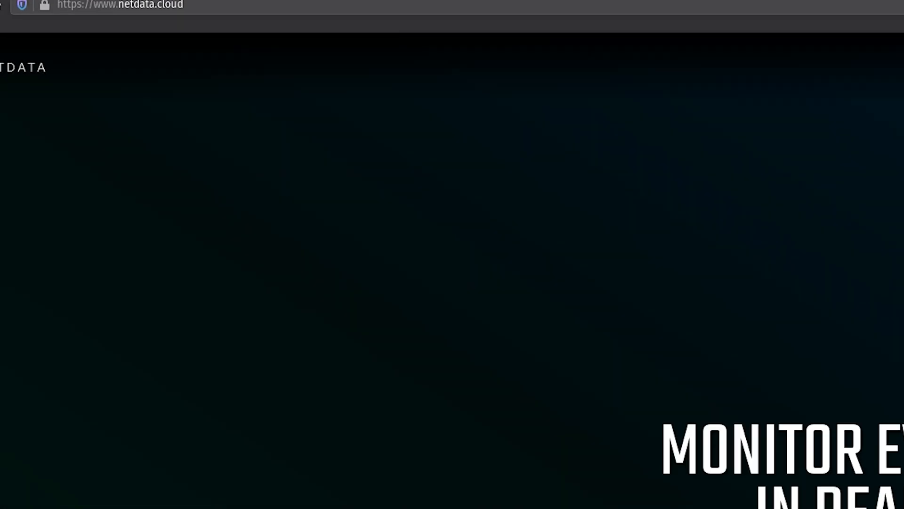
scroll("down", 3)
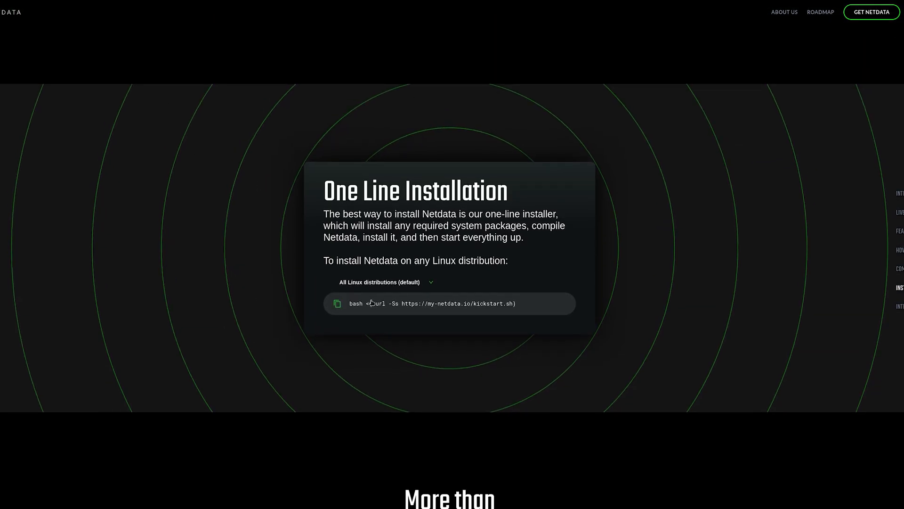
left_click(337, 302)
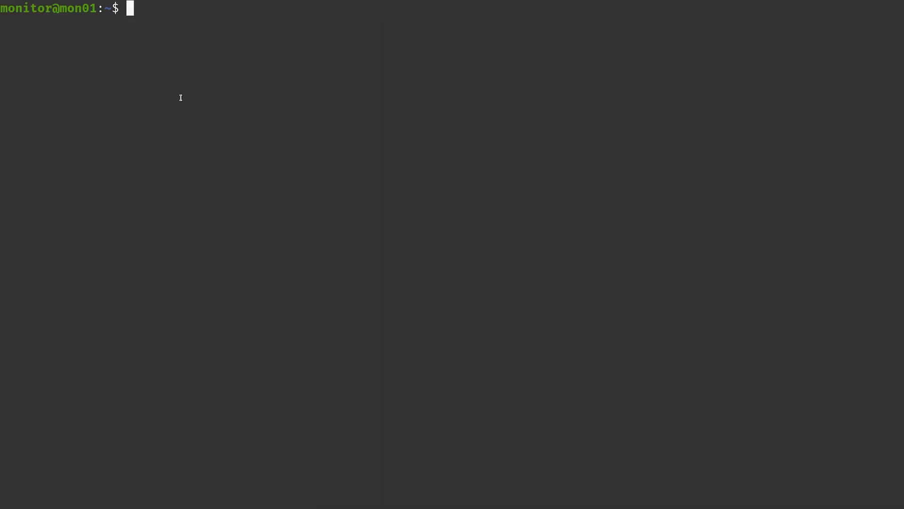
type("bash <(curl -Ss https://my-netdata.io/kickstart.sh)")
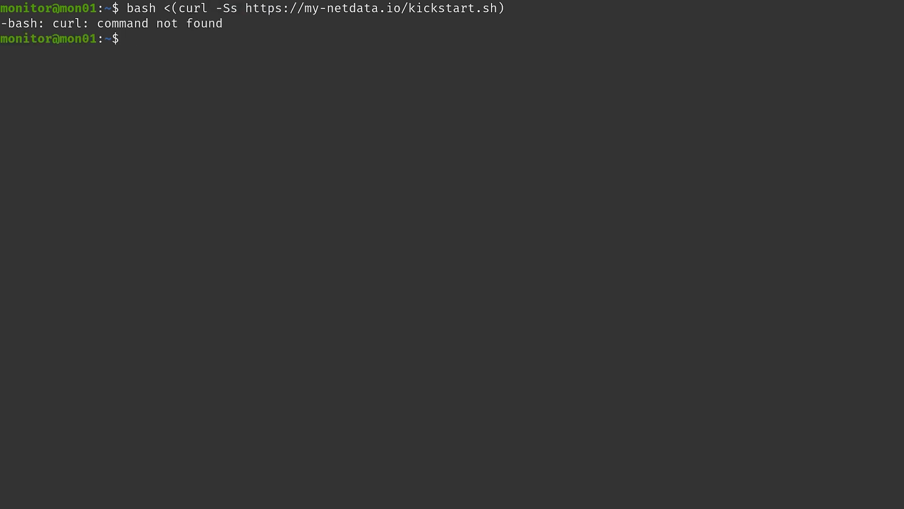
type("a")
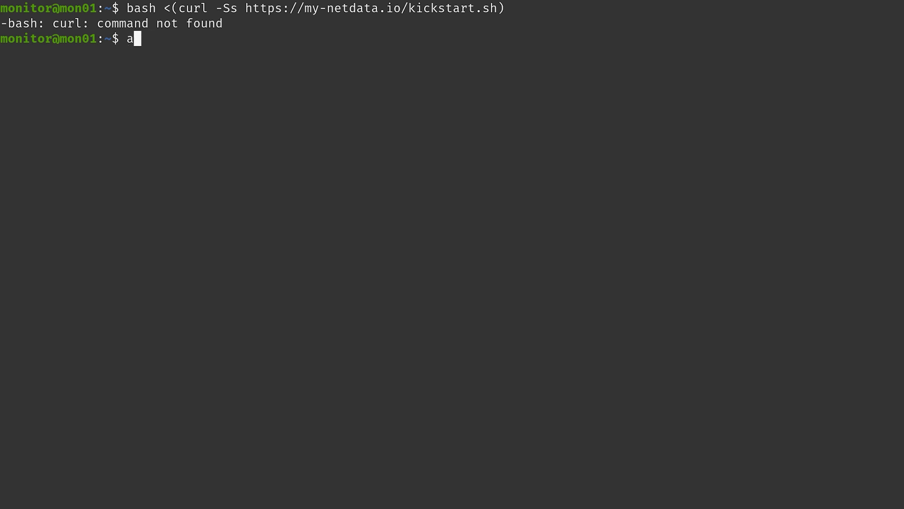
type("sudo")
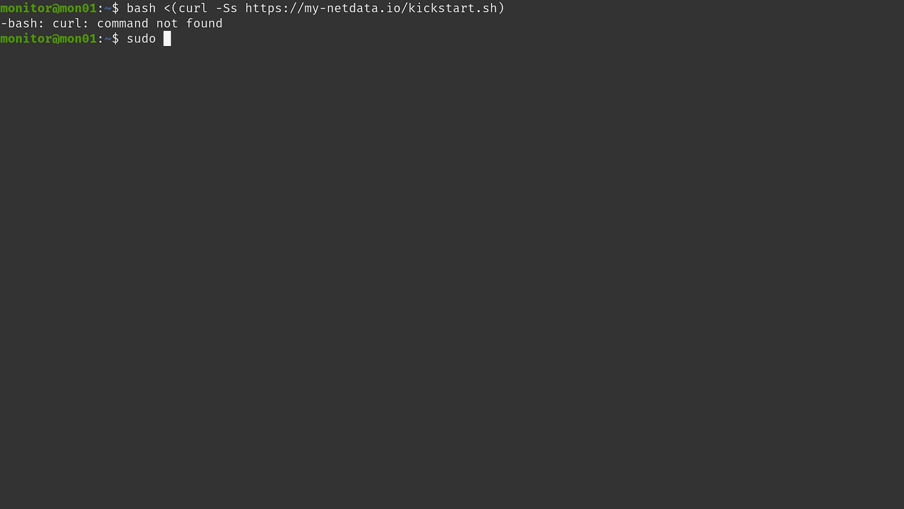
type("apt")
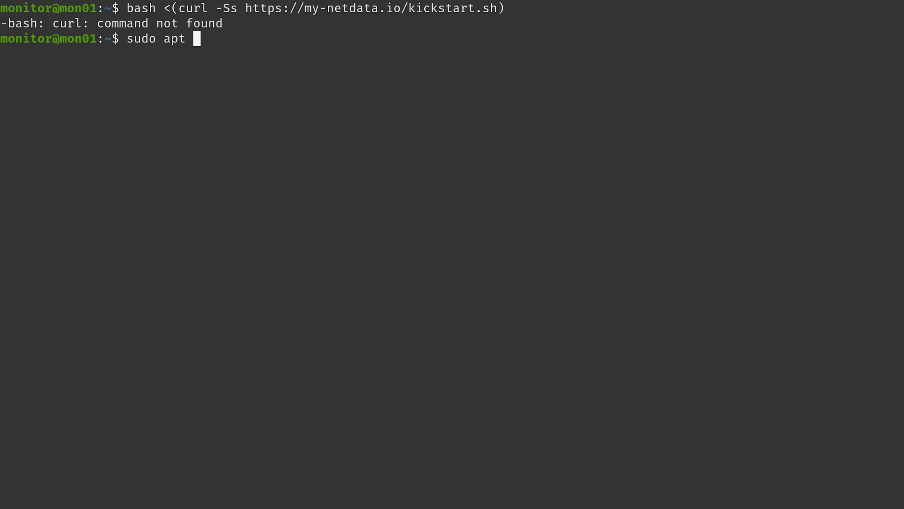
type("curl")
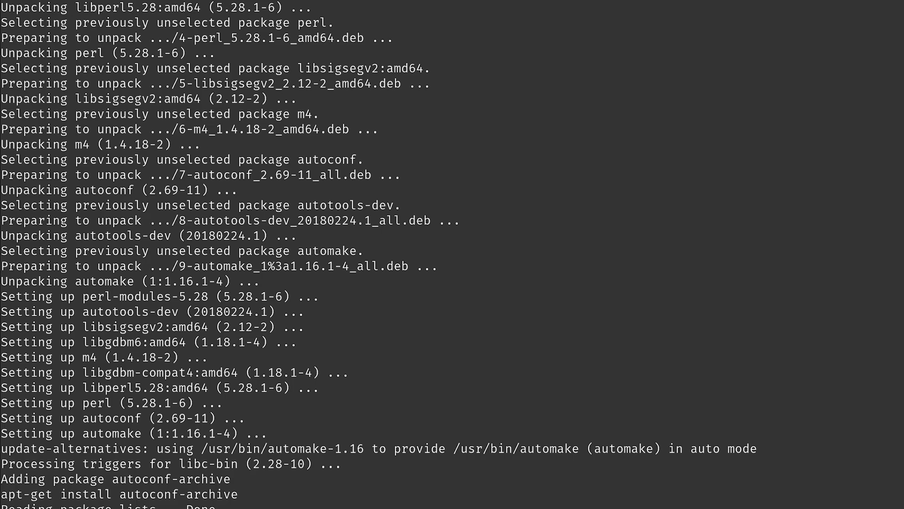
- Confirm the kickstart installer may apt-get autoconf, automake, liblz4-dev, libmnl-dev and python
scroll("down", 3)
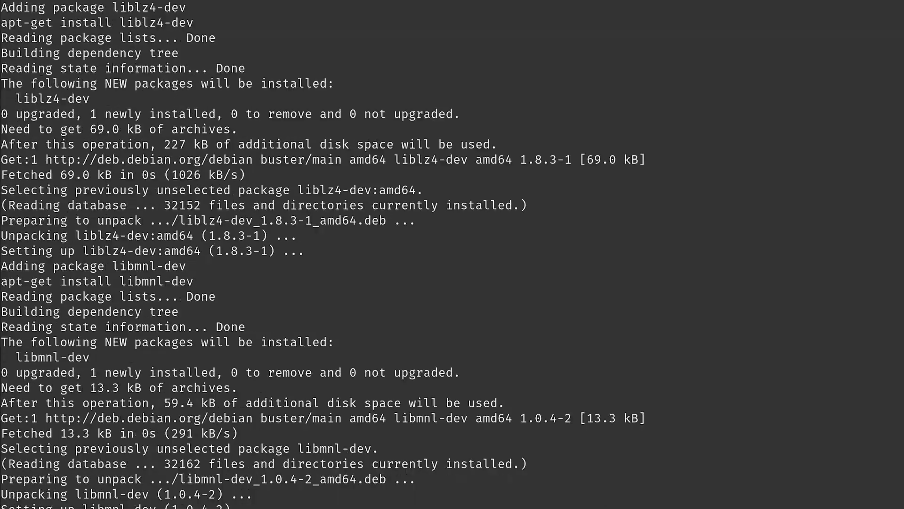
scroll("down", 3)
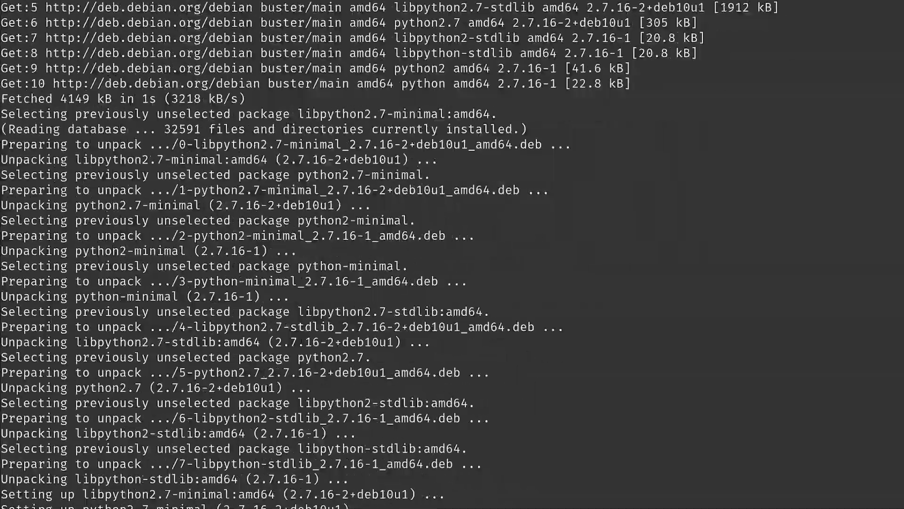
key("Return")
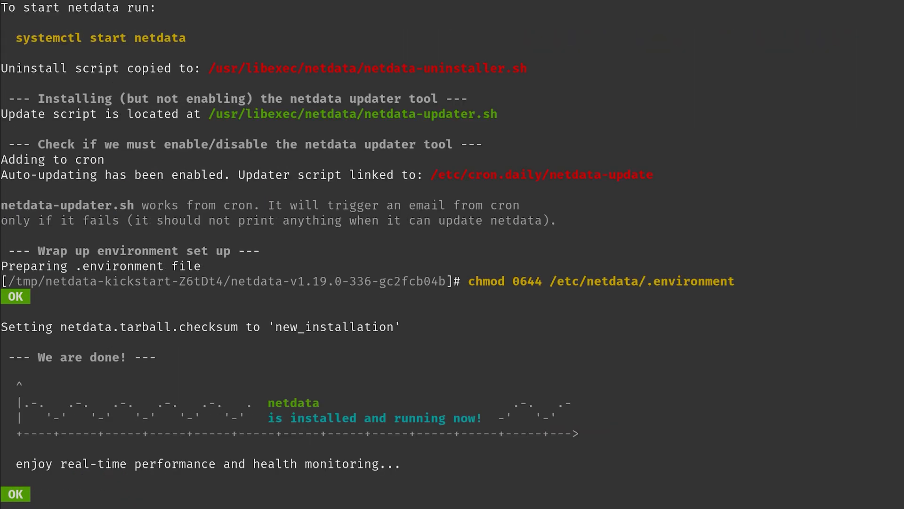
mouse_move(199, 92)
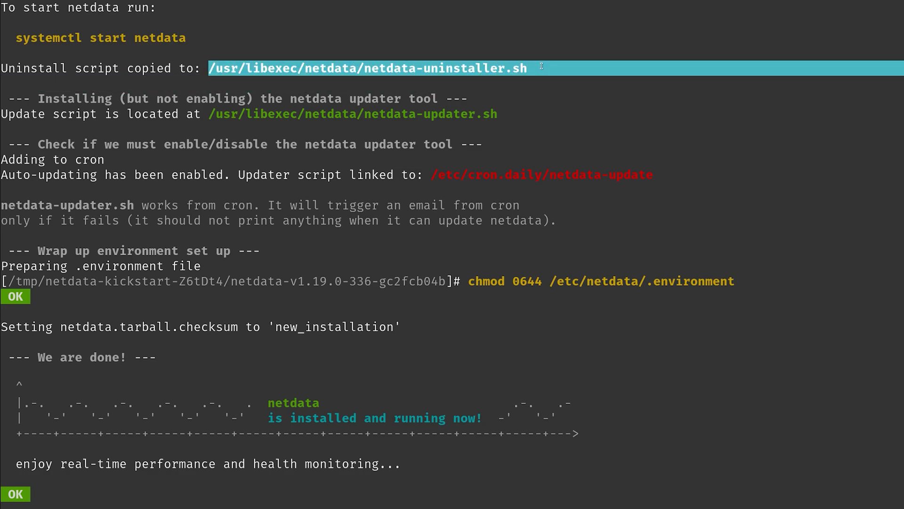
mouse_move(535, 299)
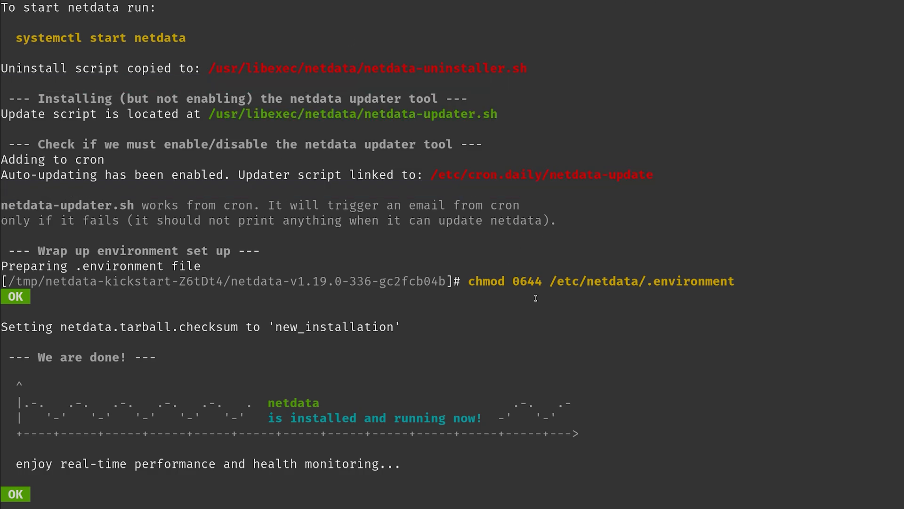
mouse_move(494, 445)
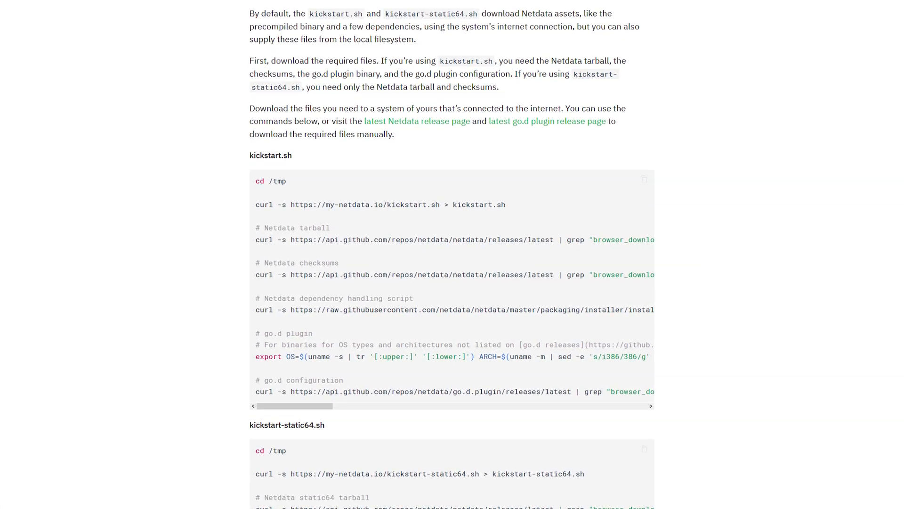
- Scroll the offline installation docs to the kickstart.sh download commands block
scroll("down", 3)
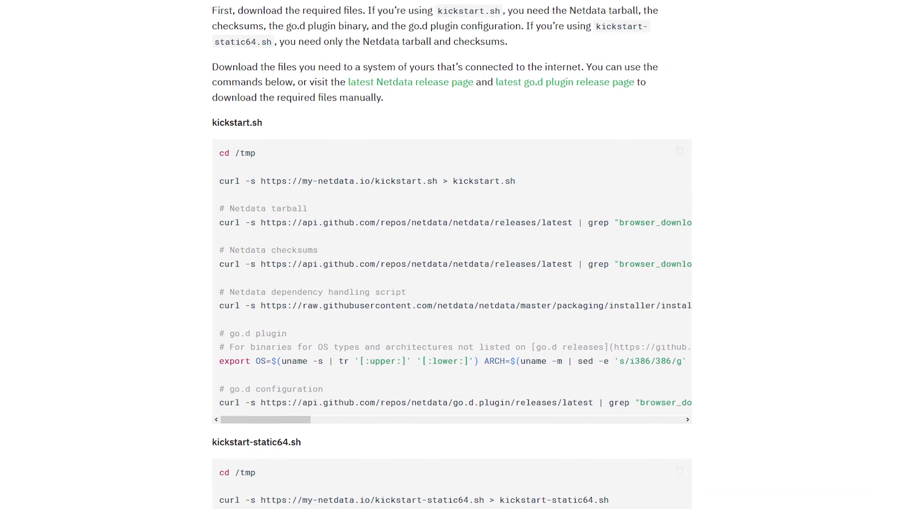
scroll("down", 3)
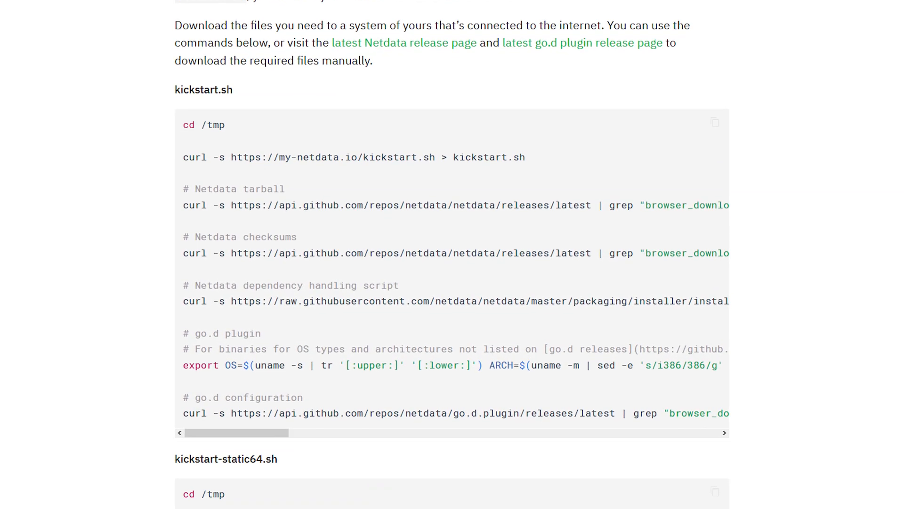
scroll("down", 3)
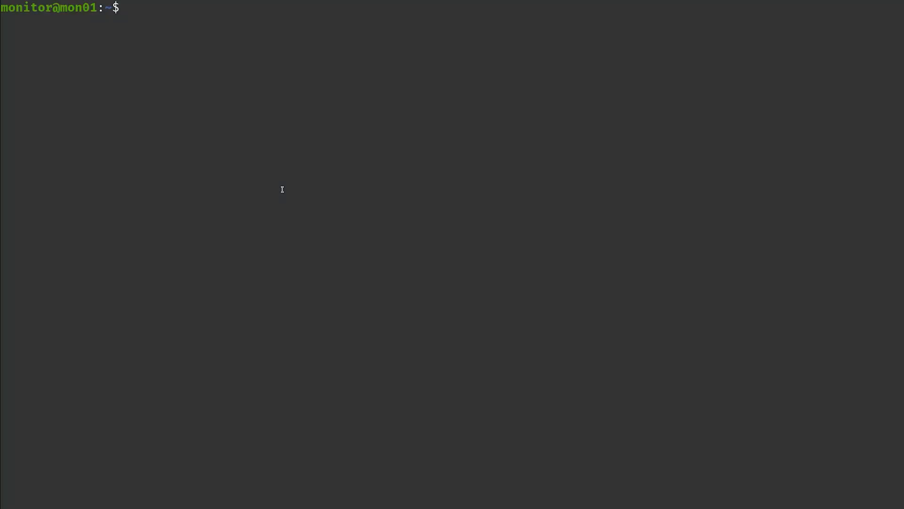
- In /tmp, fetch kickstart.sh and the latest Netdata release tarball and checksums with curl
type("cd /tmp")
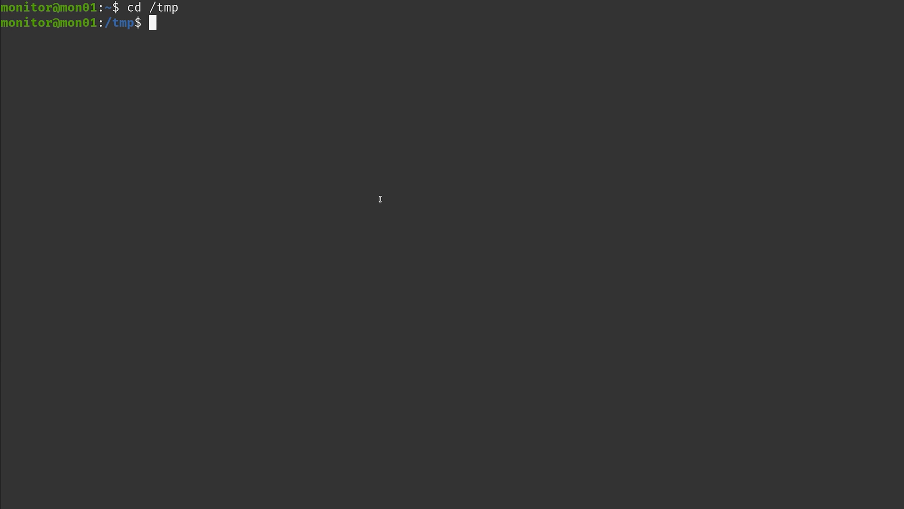
type("curl -s https://my-netdata.io/kickstart.sh > kickstart.sh")
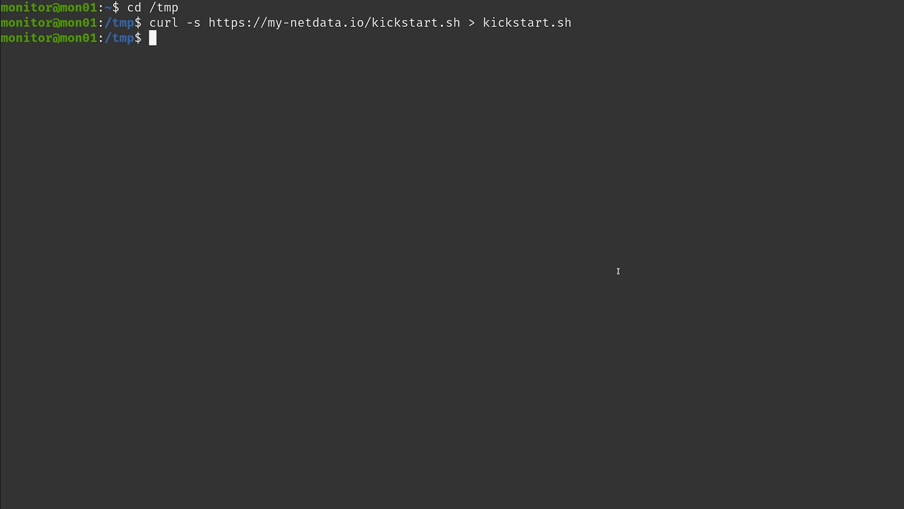
type("curl -s https://api.github.com/repos/netdata/netdata/releases/latest | grep \"browser_download_url.*tar | cut -d '\"' -f 4 | wget -qi -")
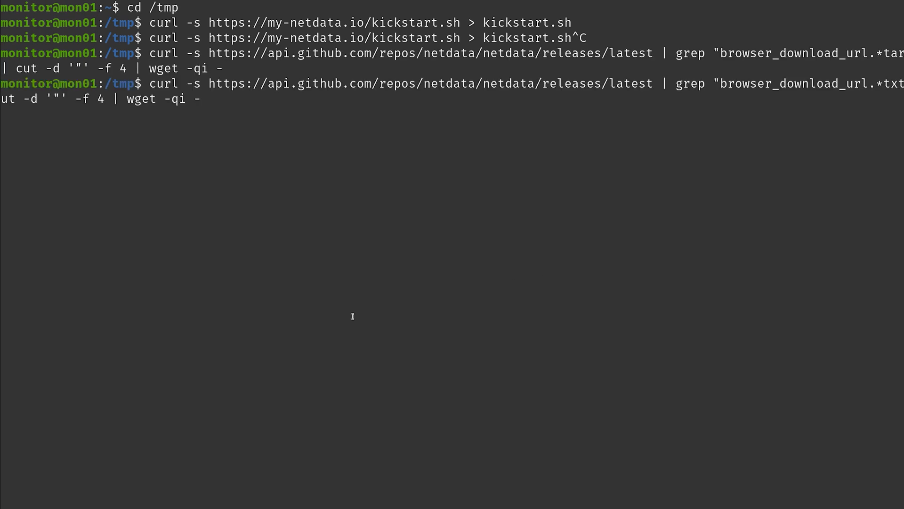
mouse_move(611, 332)
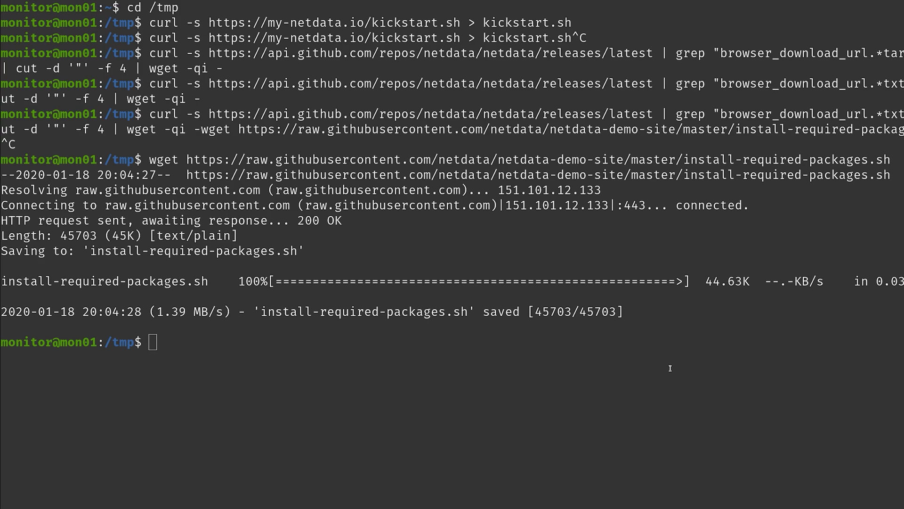
- Download install-required-packages.sh and the go.d plugin and configuration, then list /tmp
type("wget https://raw.githubusercontent.com/netdata/netdata-demo-site/master/install-required-packages.sh")
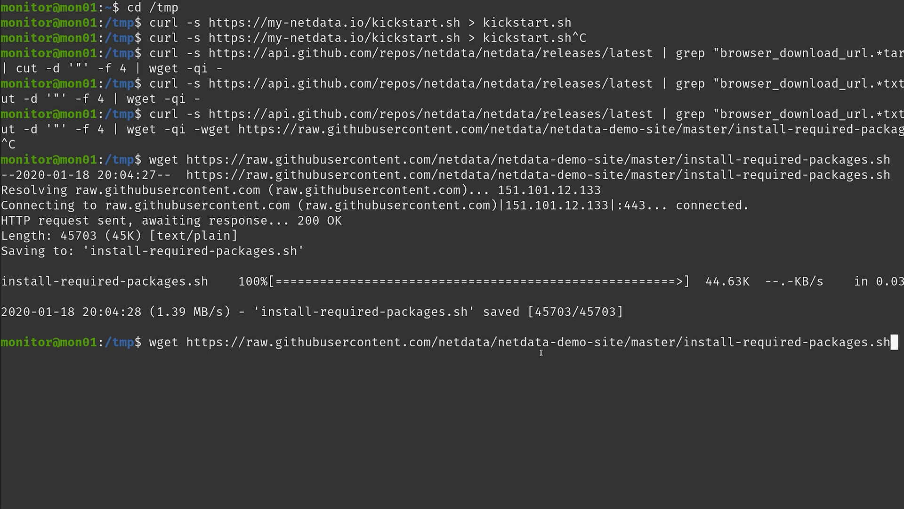
key("ctrl+c")
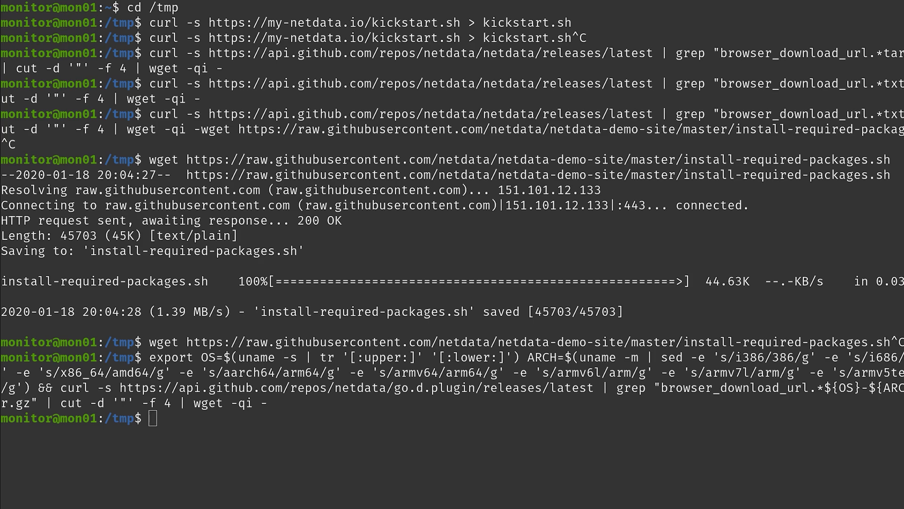
key("Enter")
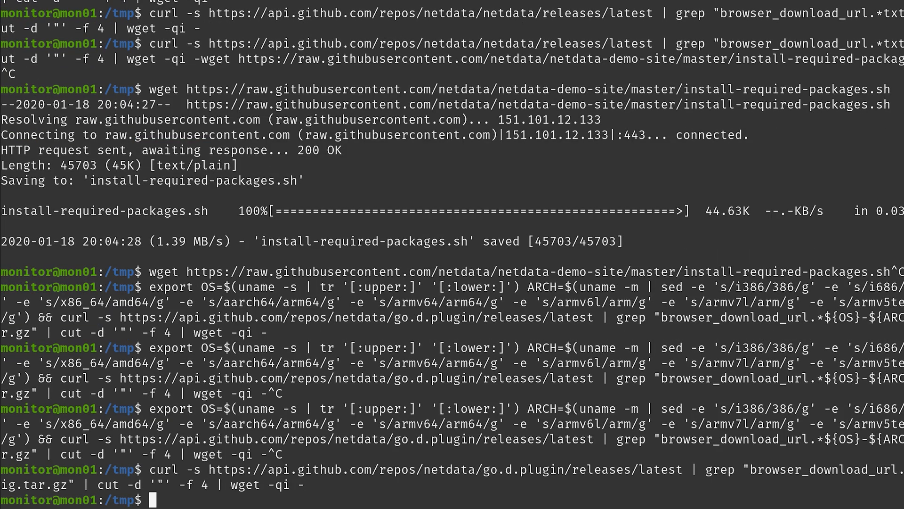
mouse_move(731, 395)
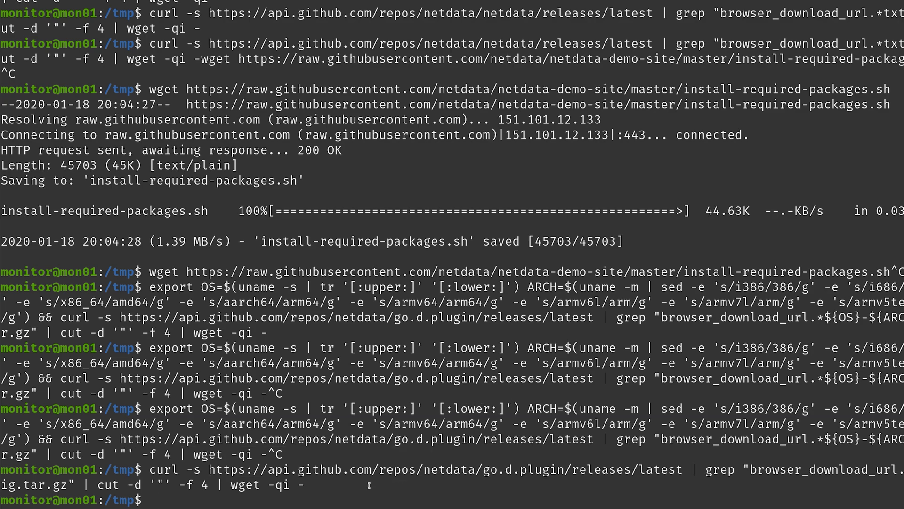
type("ls -lah")
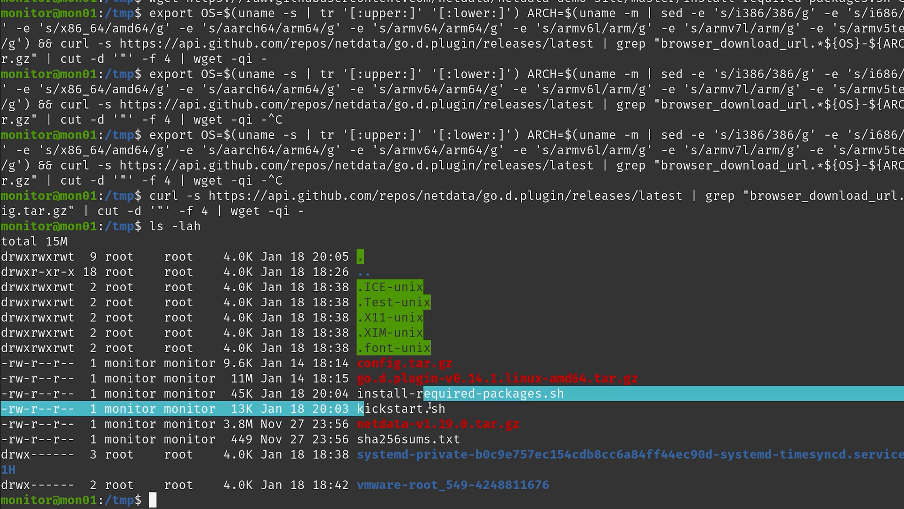
- After checking the /tmp listing, start install-required-packages.sh to install build dependencies
left_click(438, 423)
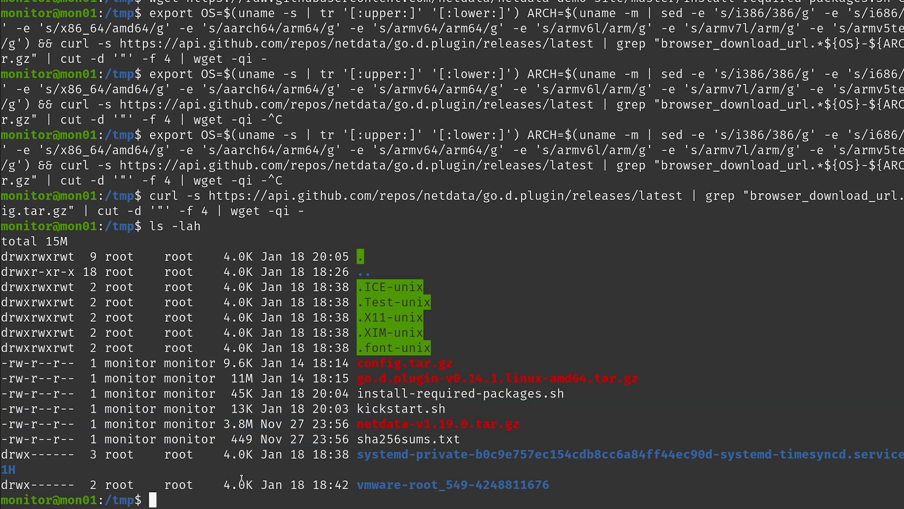
mouse_move(372, 256)
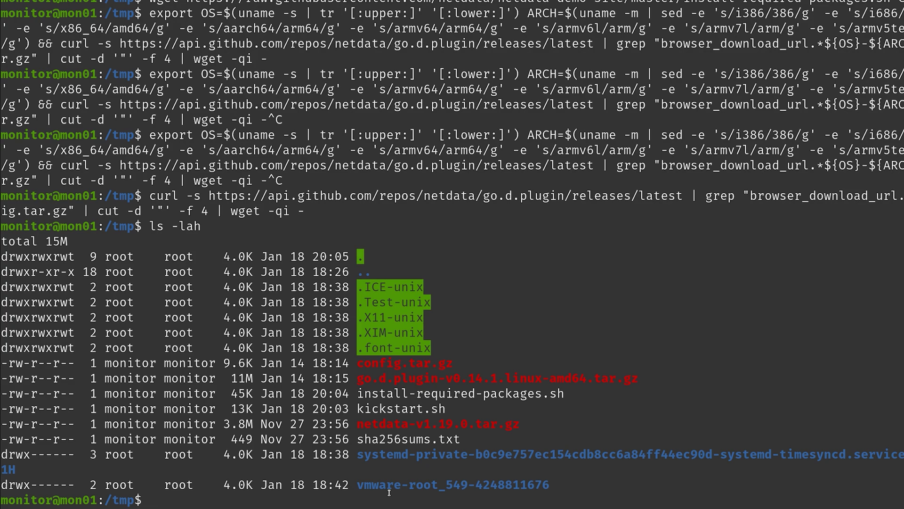
key("Return")
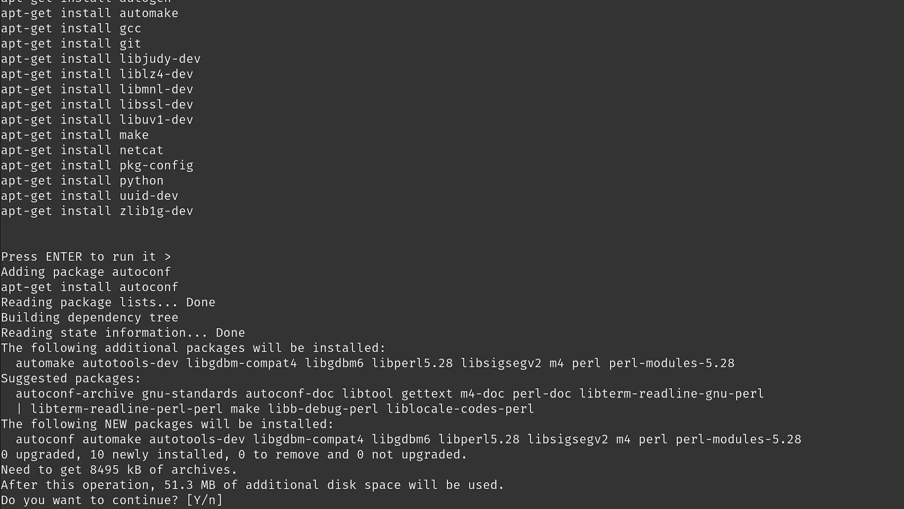
- Confirm apt installing autoconf with automake, perl and related packages
key("Return")
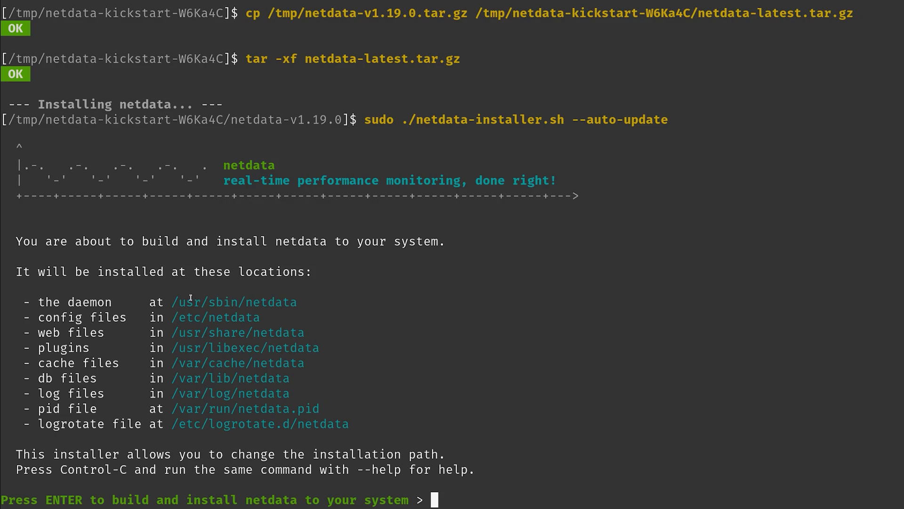
mouse_move(349, 432)
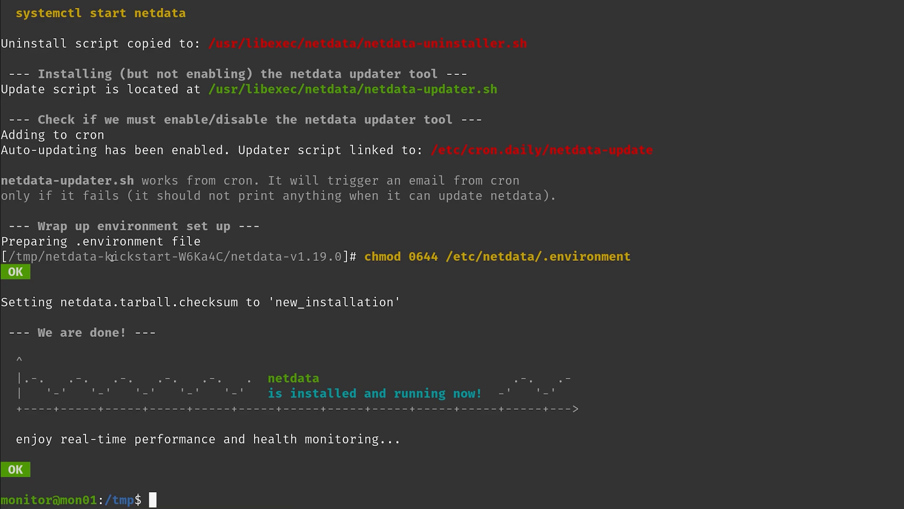
mouse_move(229, 336)
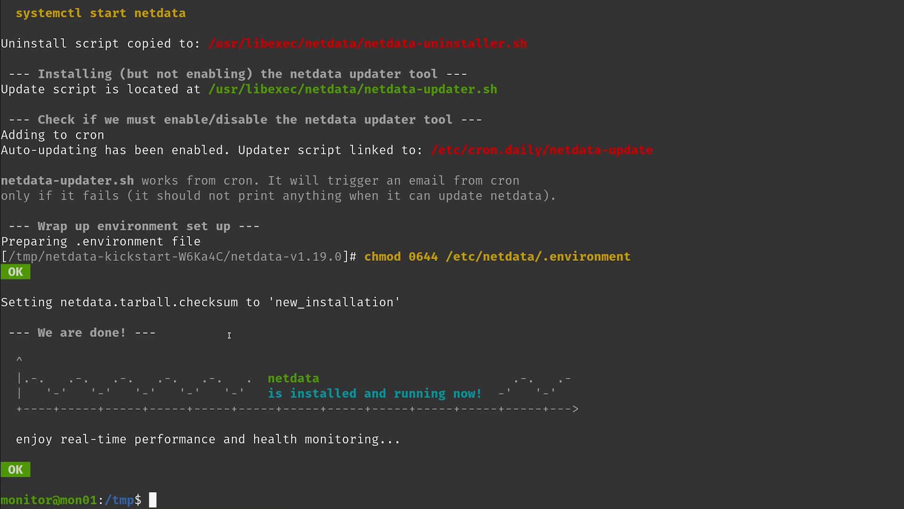
mouse_move(484, 456)
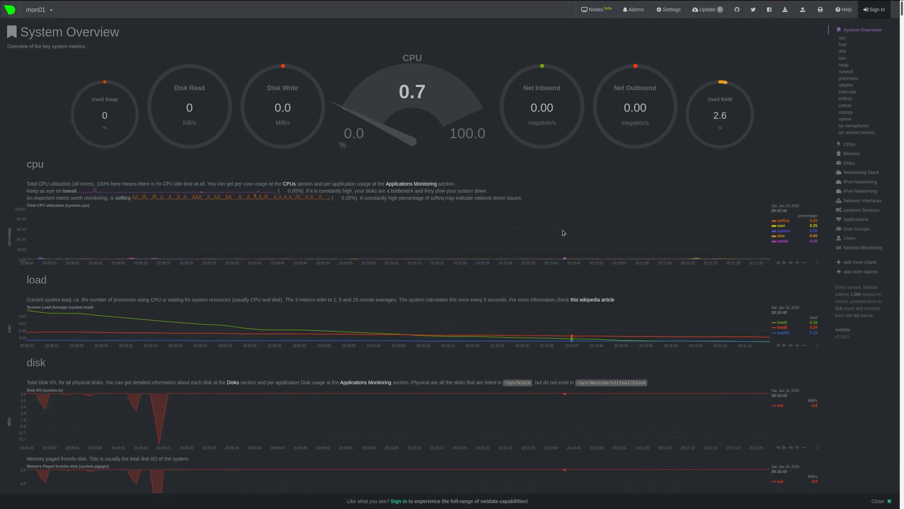
- Scroll the dashboard to the live RAM, swap, network, softirq, softnet and entropy charts
scroll("down", 3)
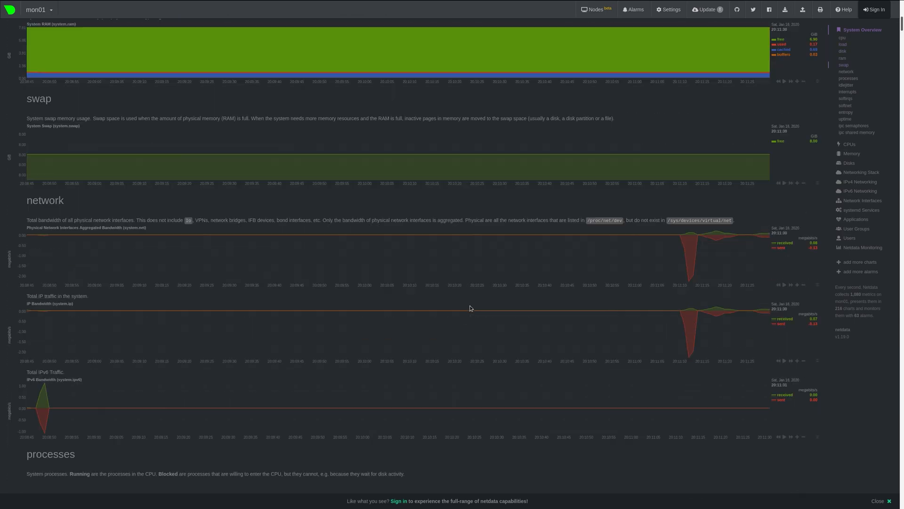
scroll("down", 3)
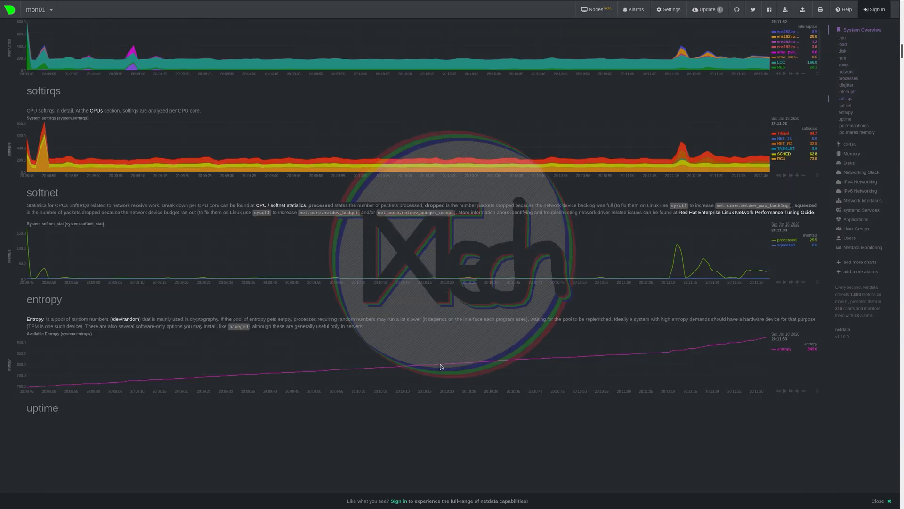